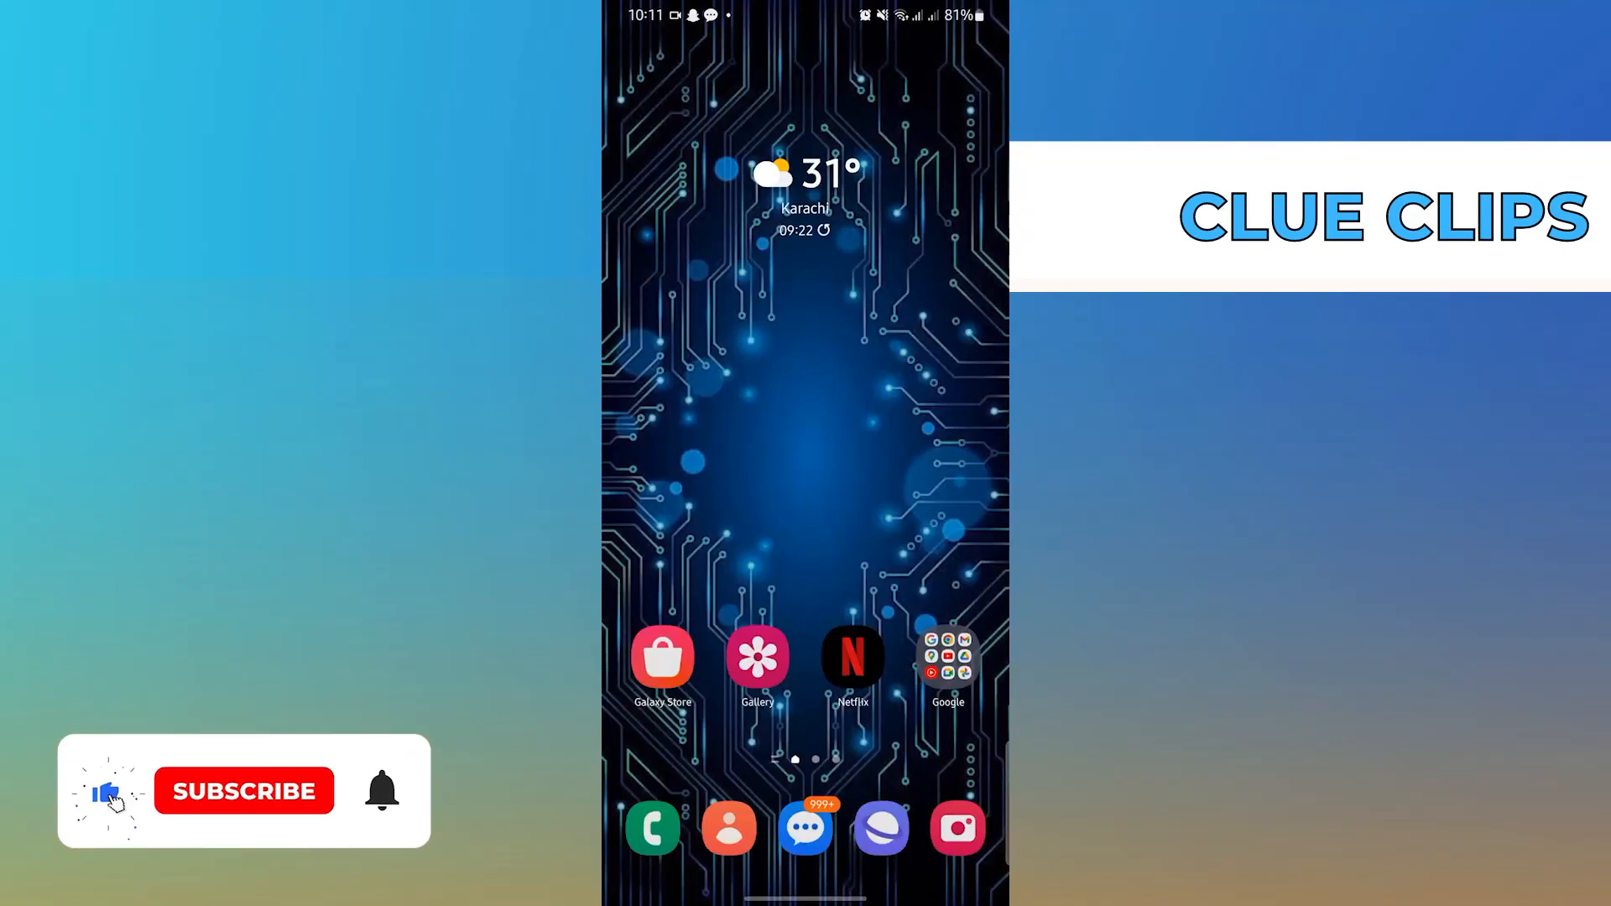
Launch Gmail from the home screen into the Primary inbox.
{"action": "left_click", "coordinate": [244, 791]}
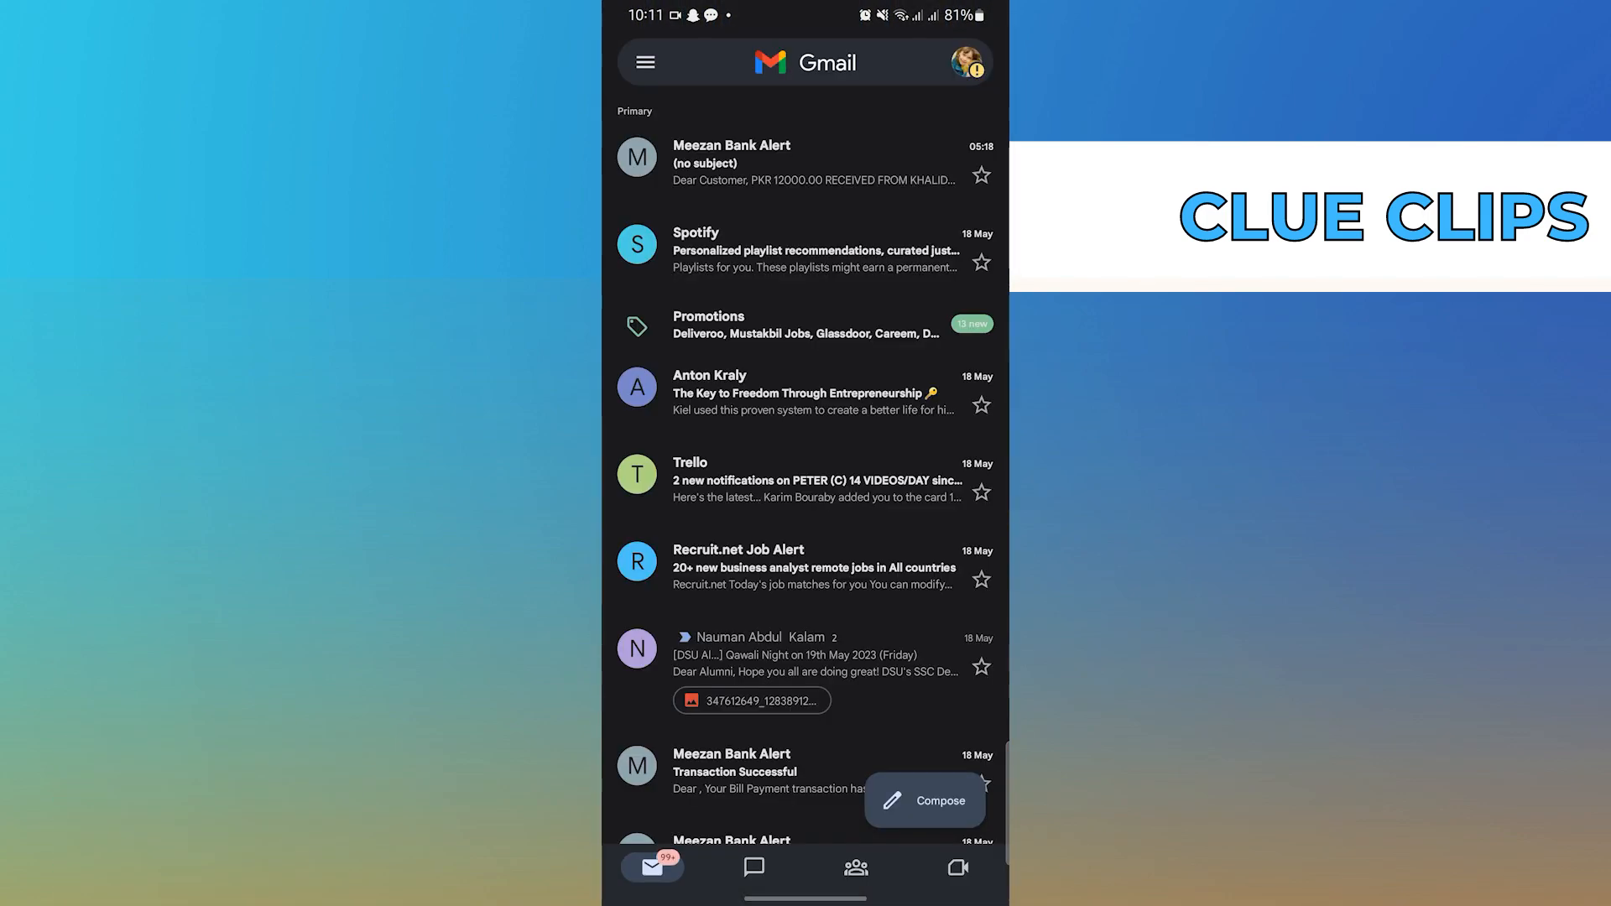
Reach Gmail Settings via the side menu and select the first account address.
{"action": "left_click", "coordinate": [645, 62]}
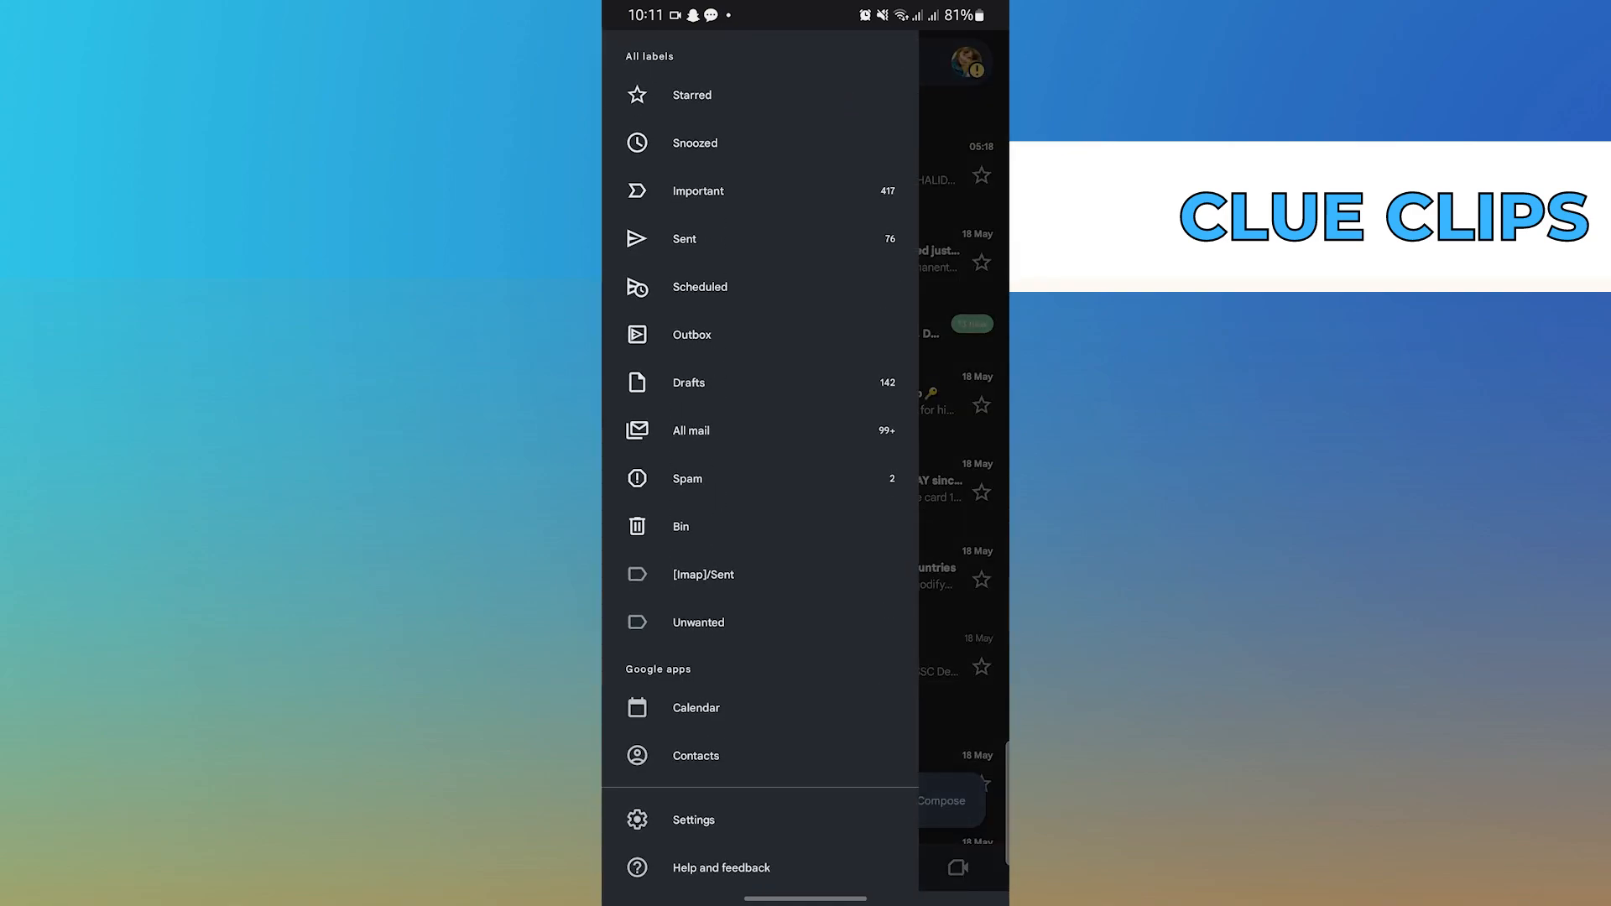
{"action": "left_click", "coordinate": [691, 821]}
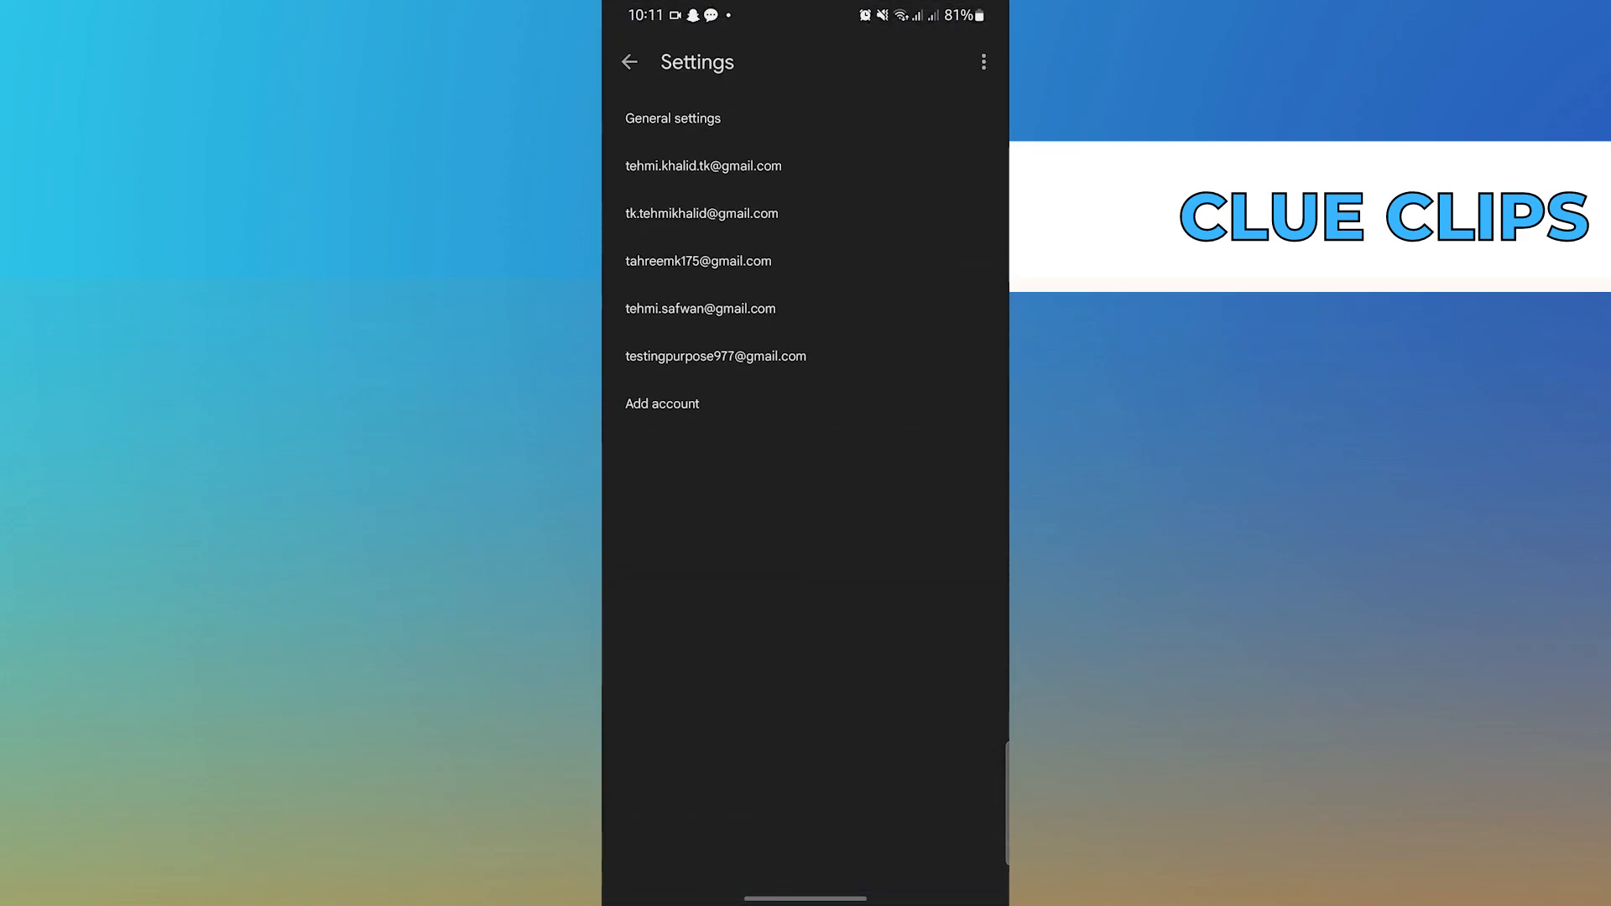
{"action": "left_click", "coordinate": [703, 166]}
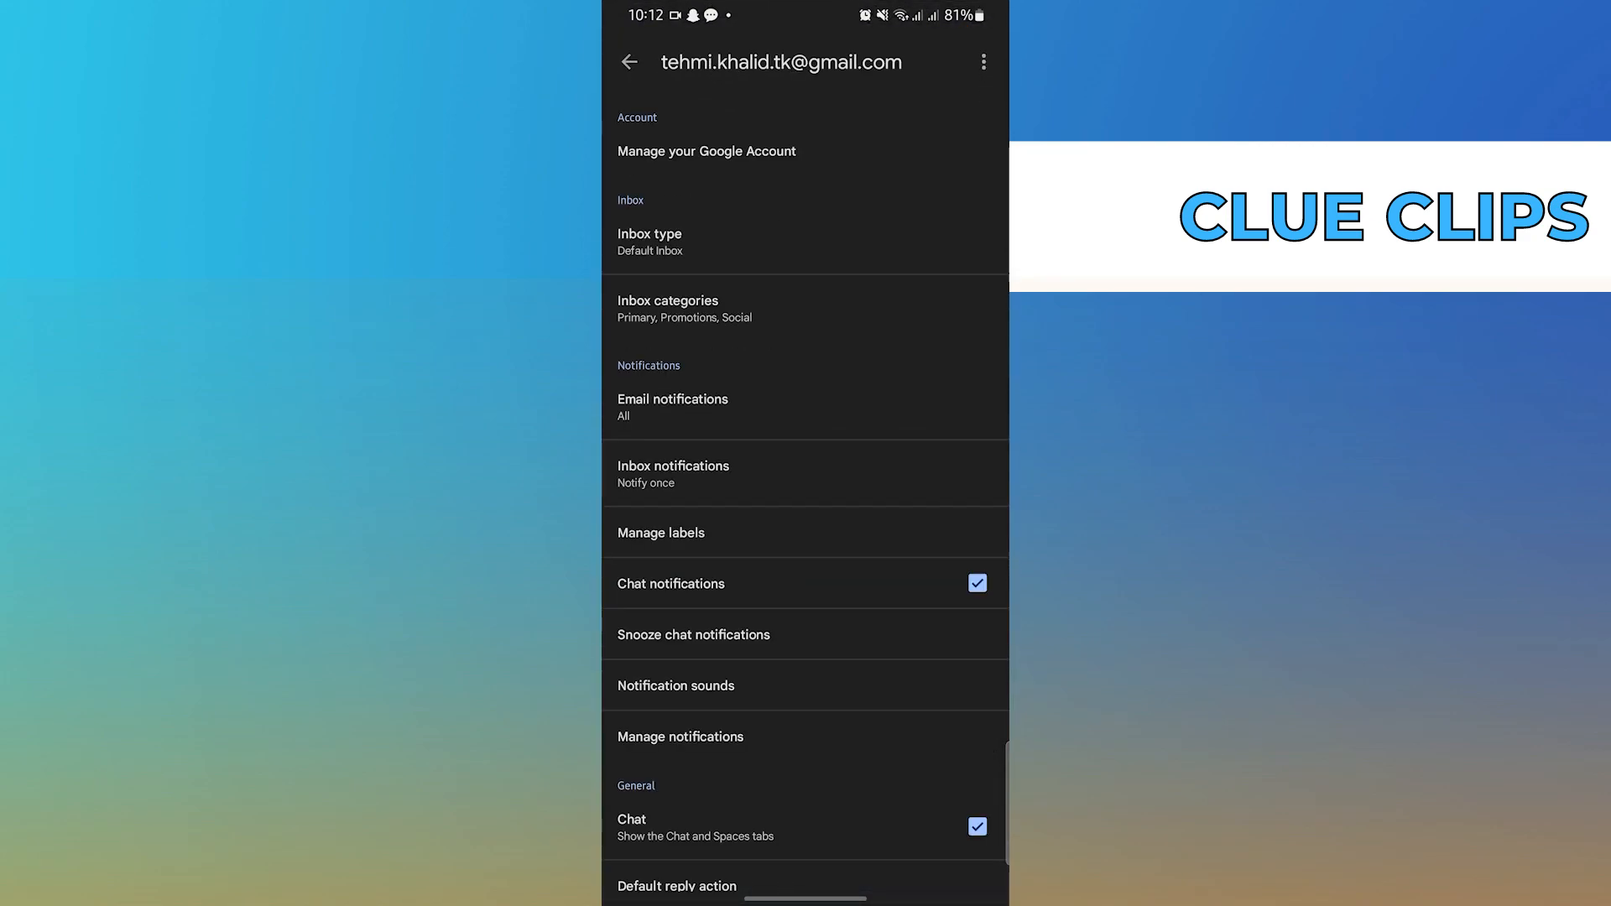
Go to Manage your Google Account and scroll down toward the security and devices section.
{"action": "left_click", "coordinate": [706, 151]}
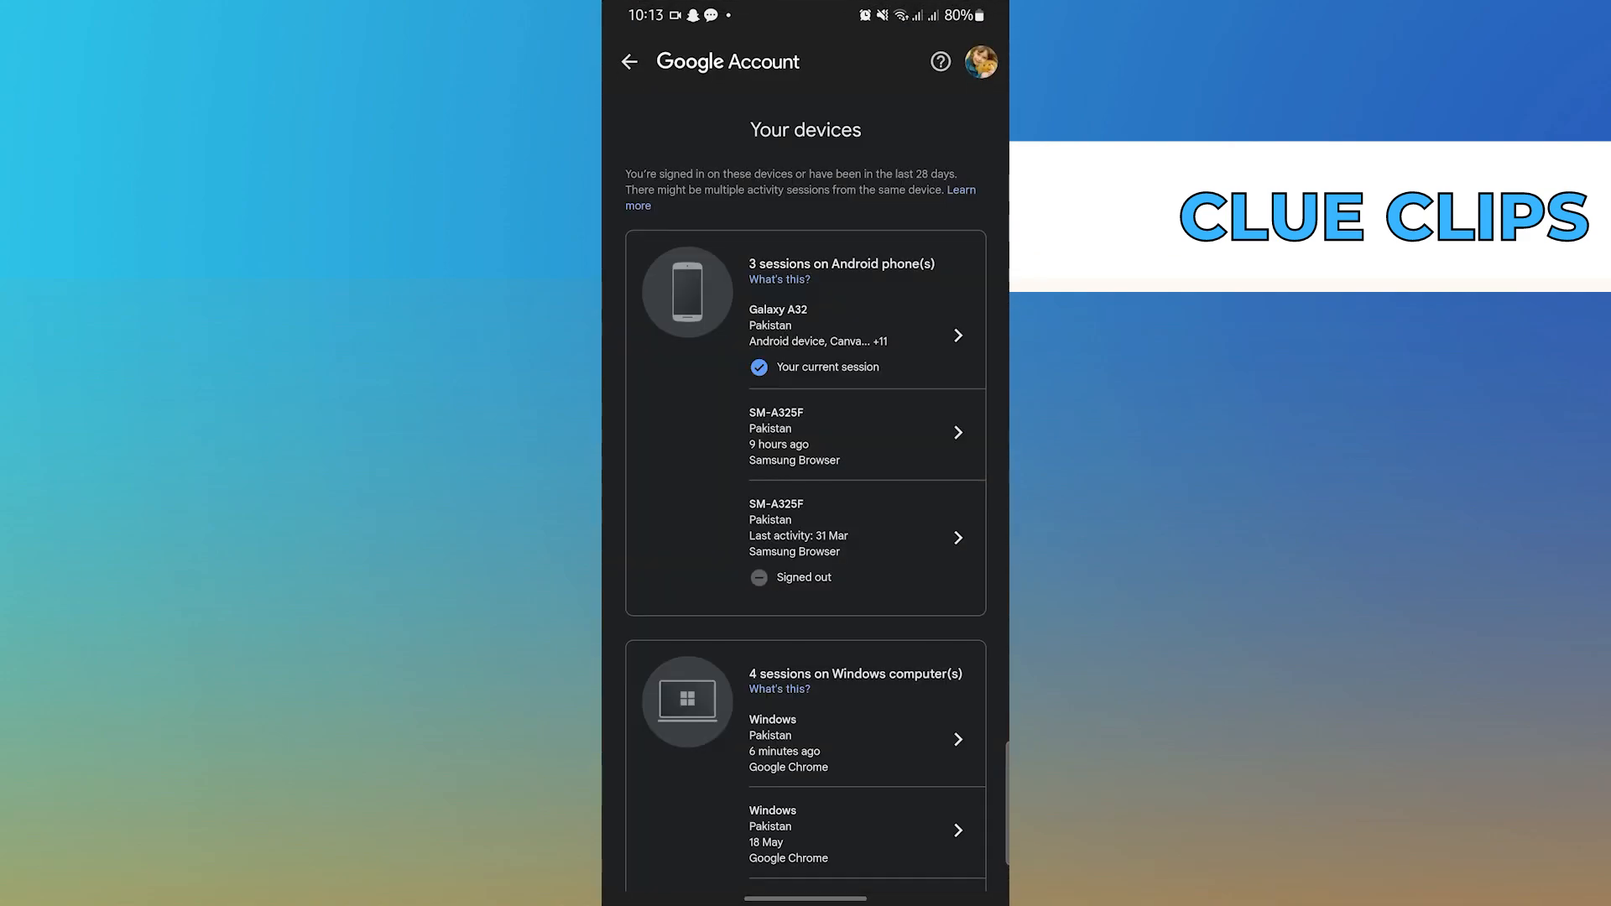
{"action": "scroll", "scroll_direction": "down", "scroll_amount": 3}
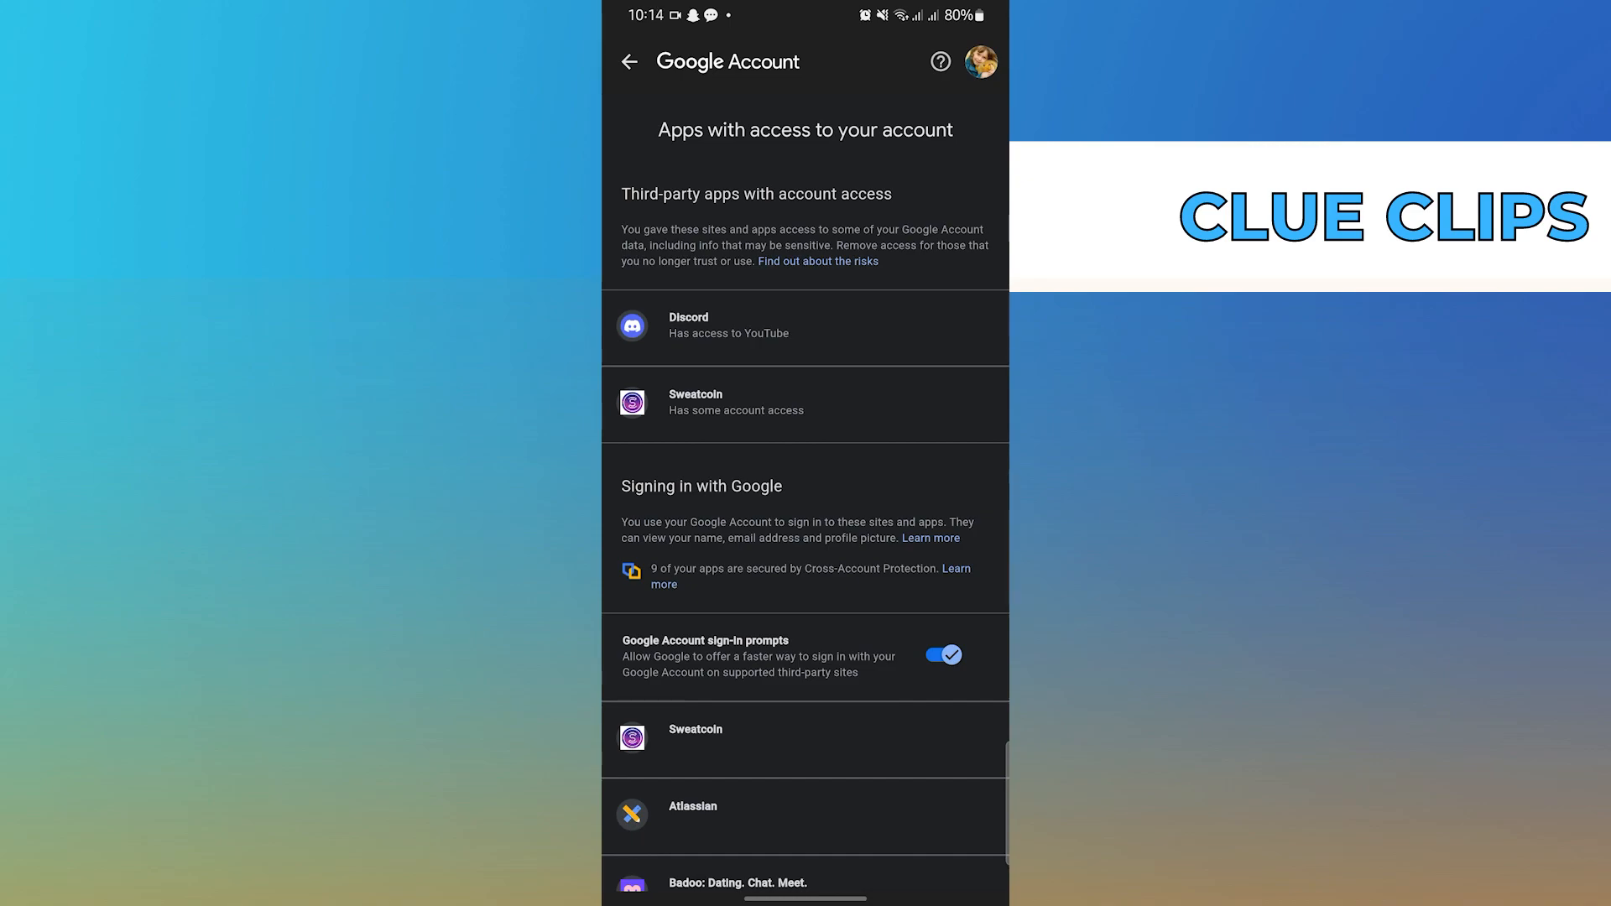
Expand Discord's third-party access entry to reveal its YouTube permissions and Remove Access option.
{"action": "left_click", "coordinate": [728, 324]}
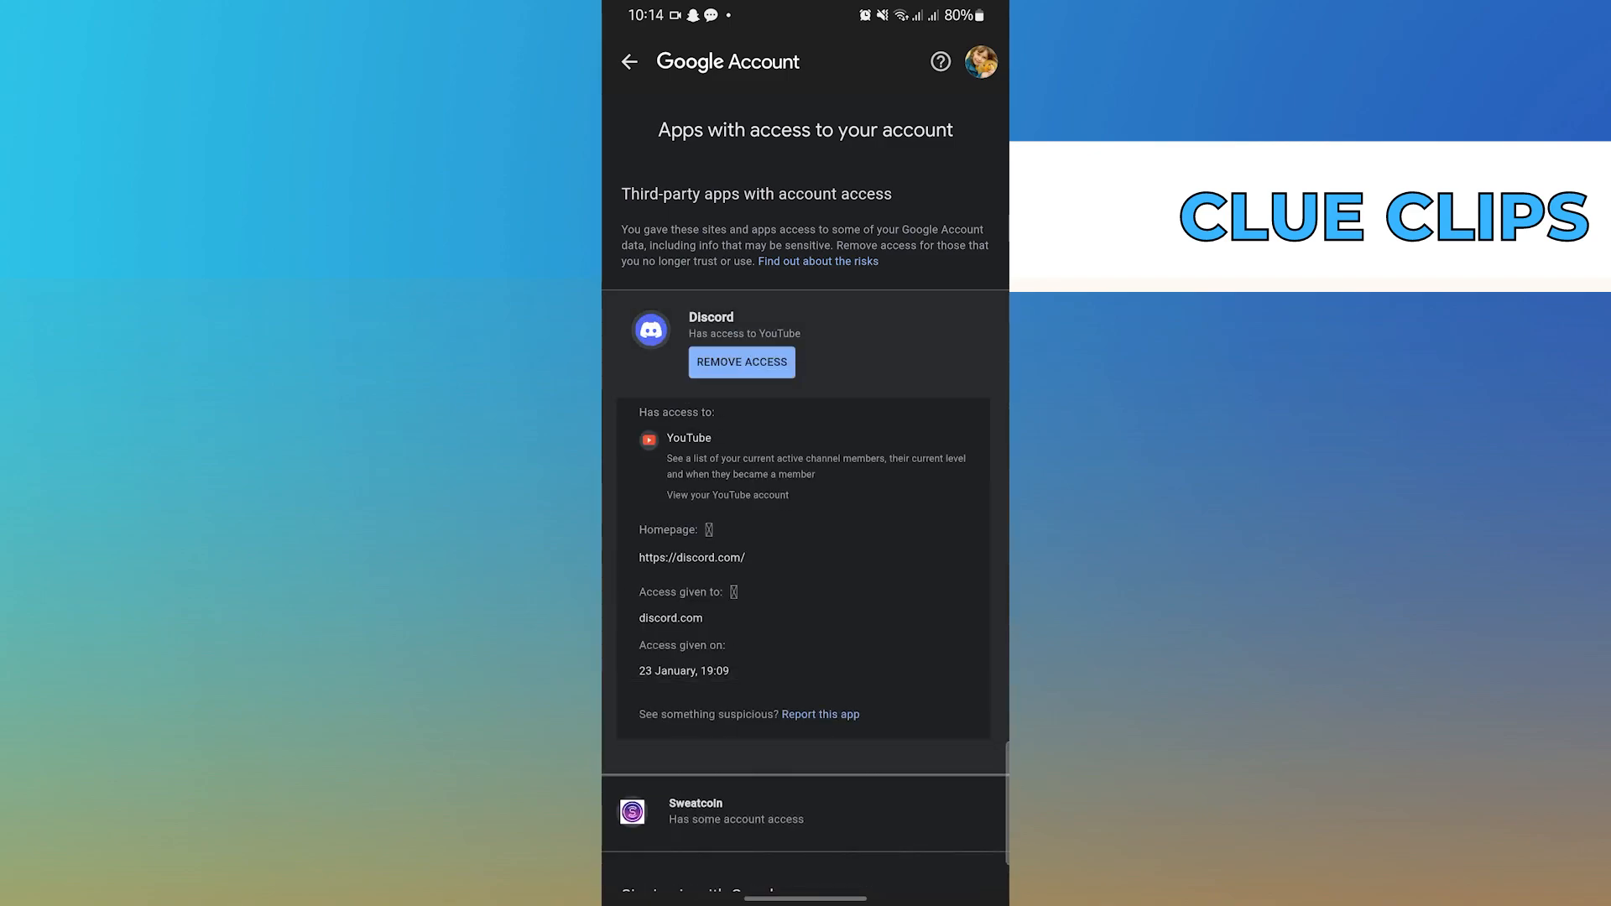